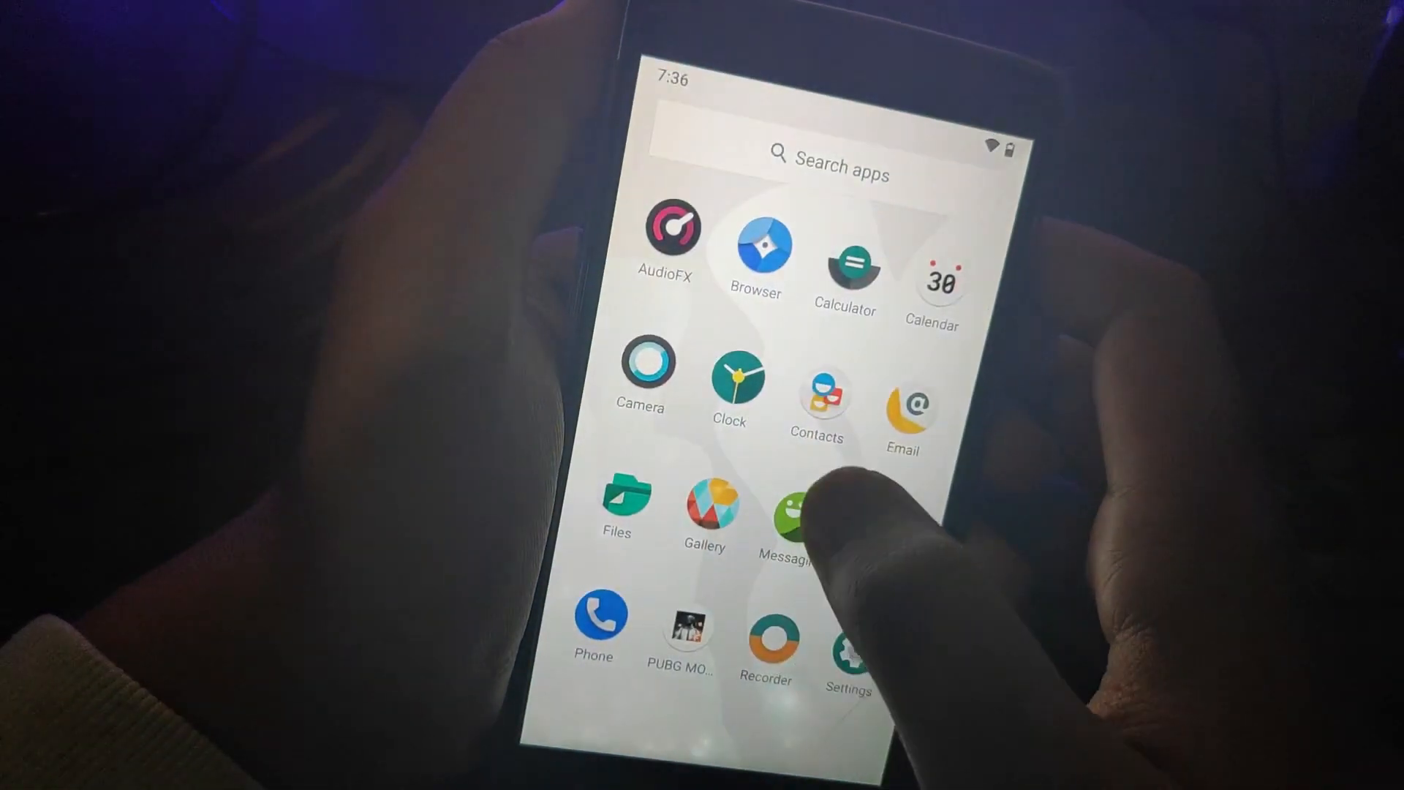
Launch the Browser app from the app drawer to show the Google homepage.
left_click(754, 242)
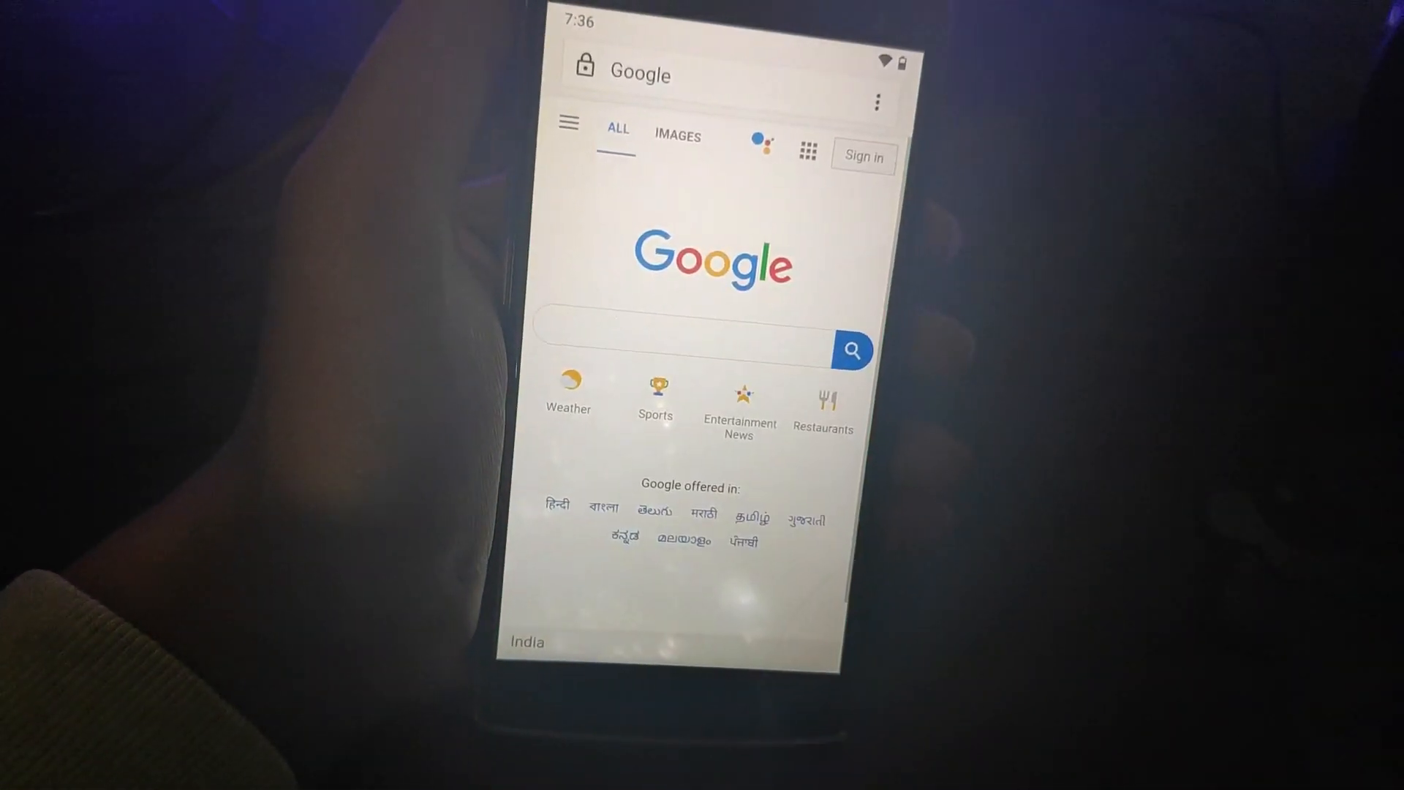